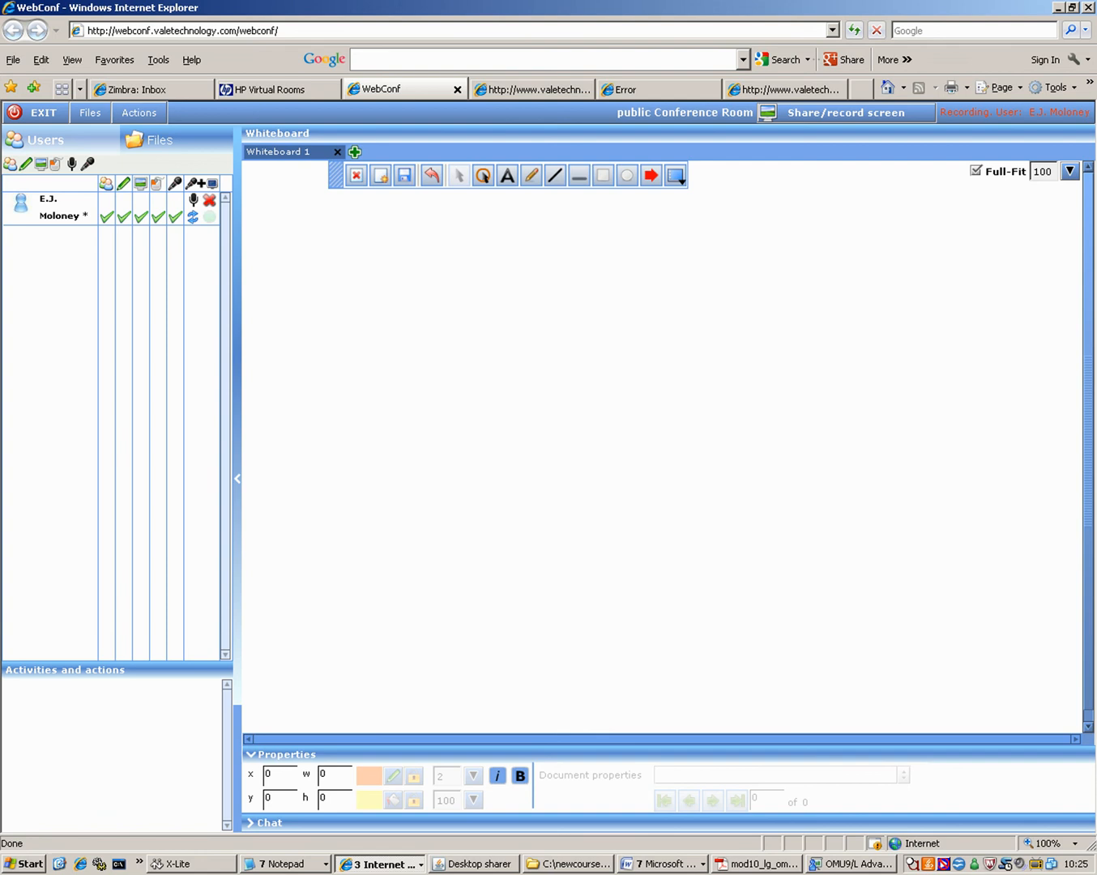
Bring up the Operations Manager Add Category page in the shared WebConf session.
click(381, 862)
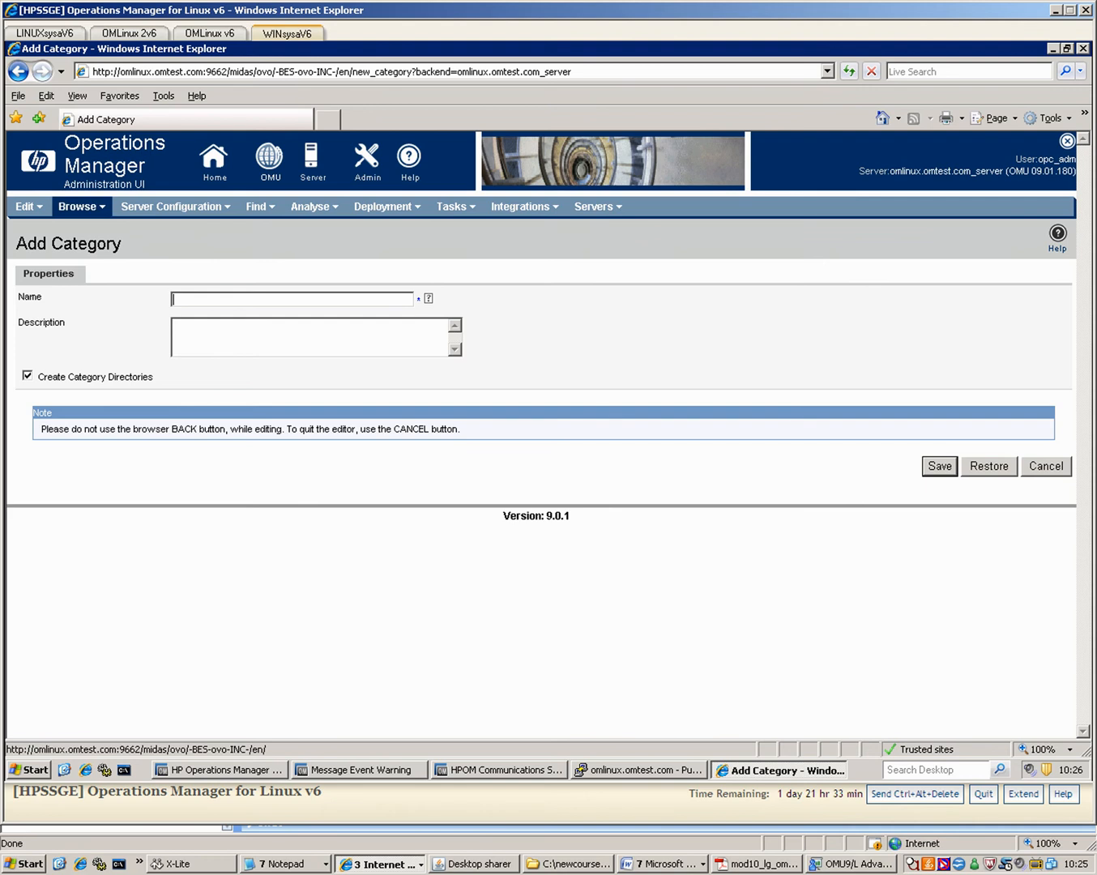
Start a new category named MyCategory described as associating scripts with certain systems.
click(24, 207)
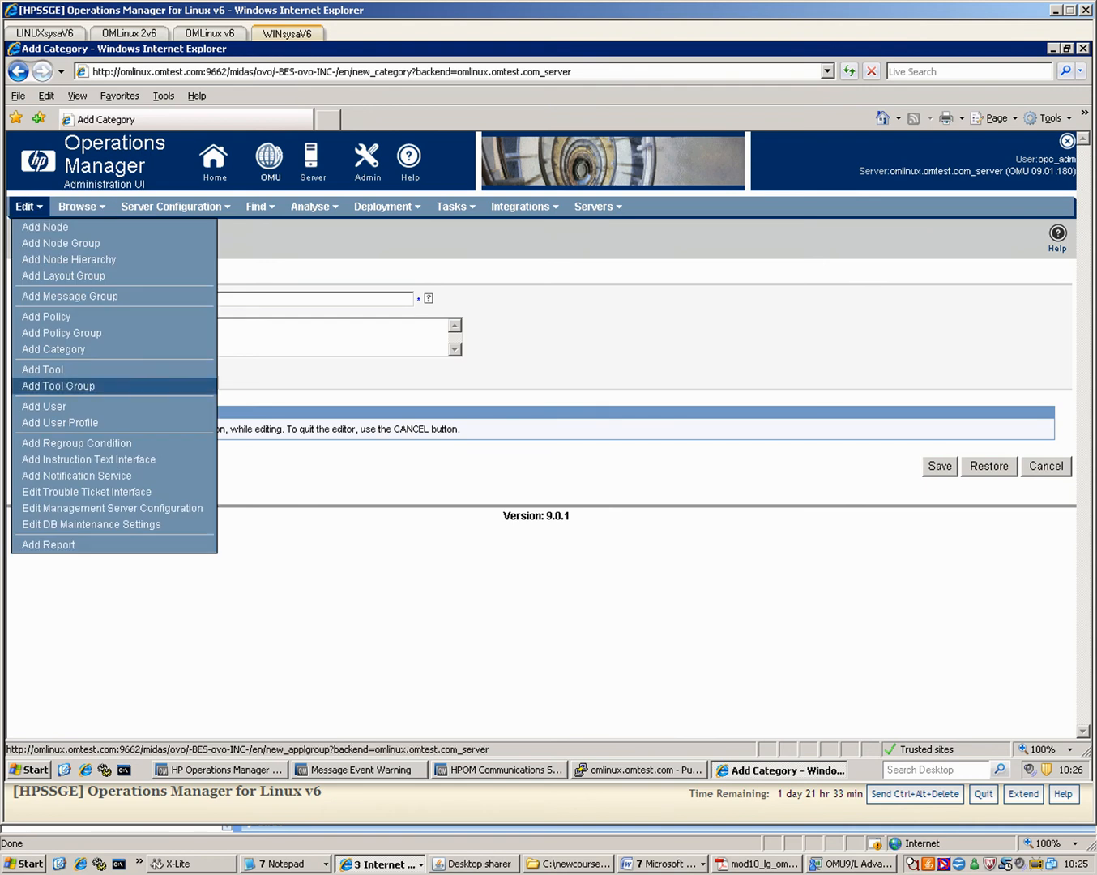
mouse_move(61, 334)
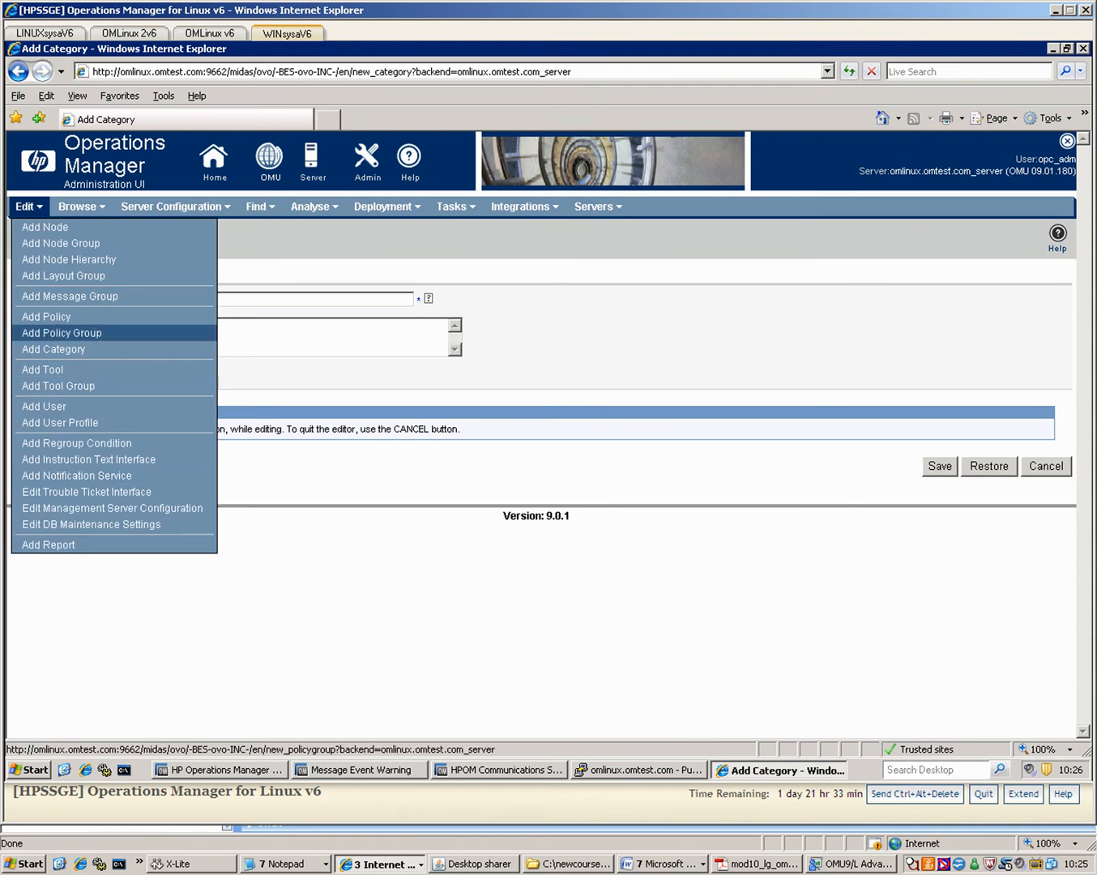
click(53, 350)
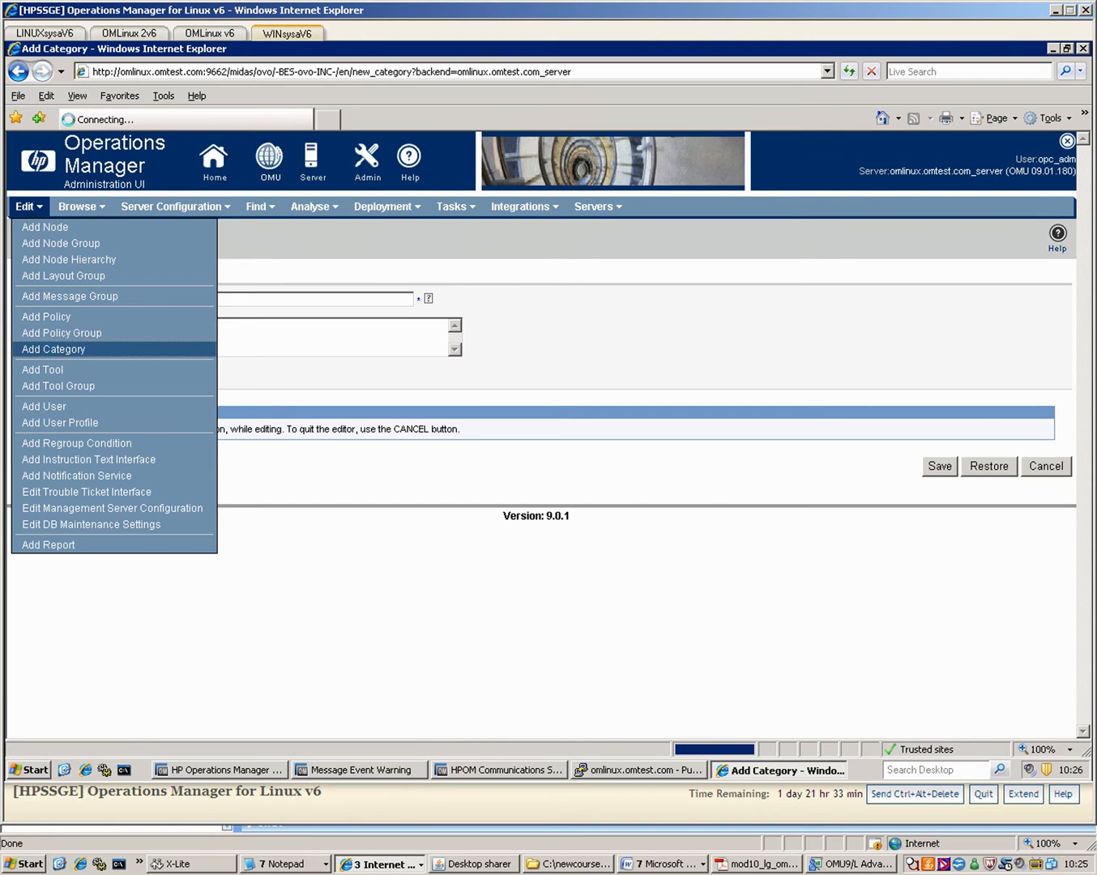
click(52, 350)
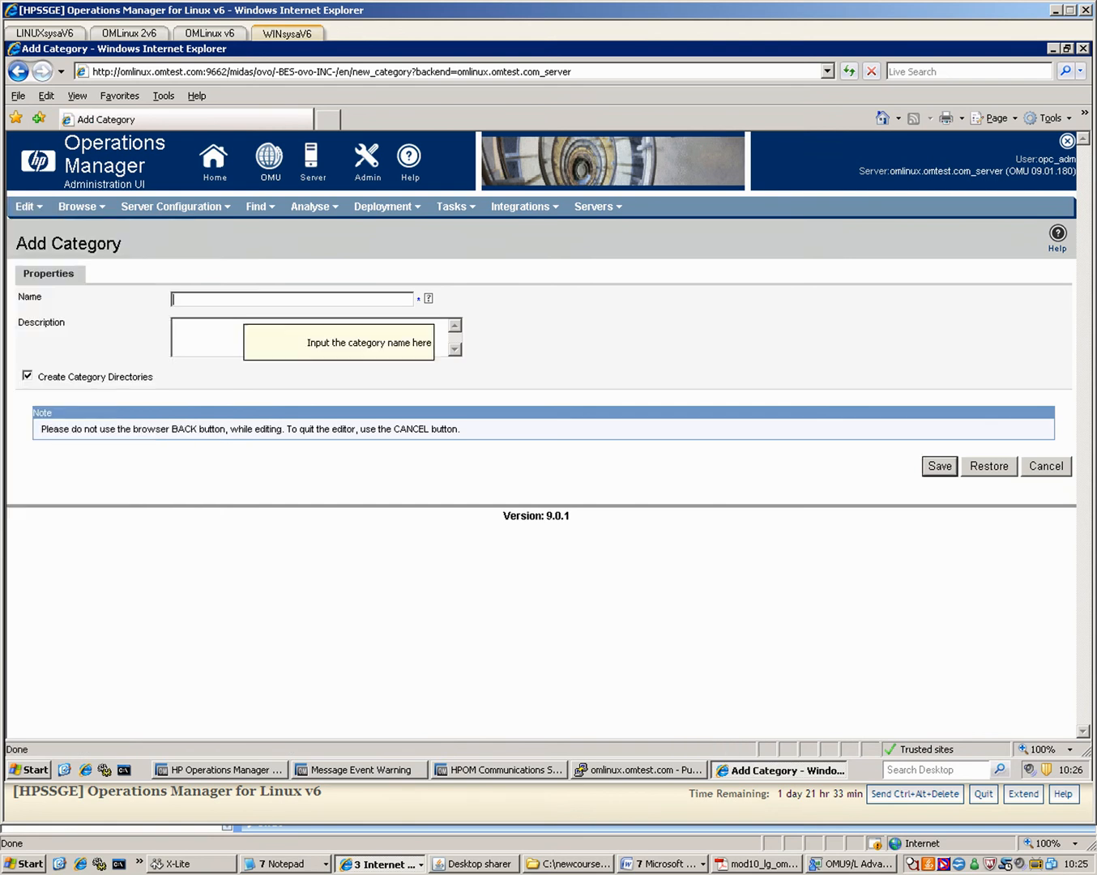
text(MyCateogory)
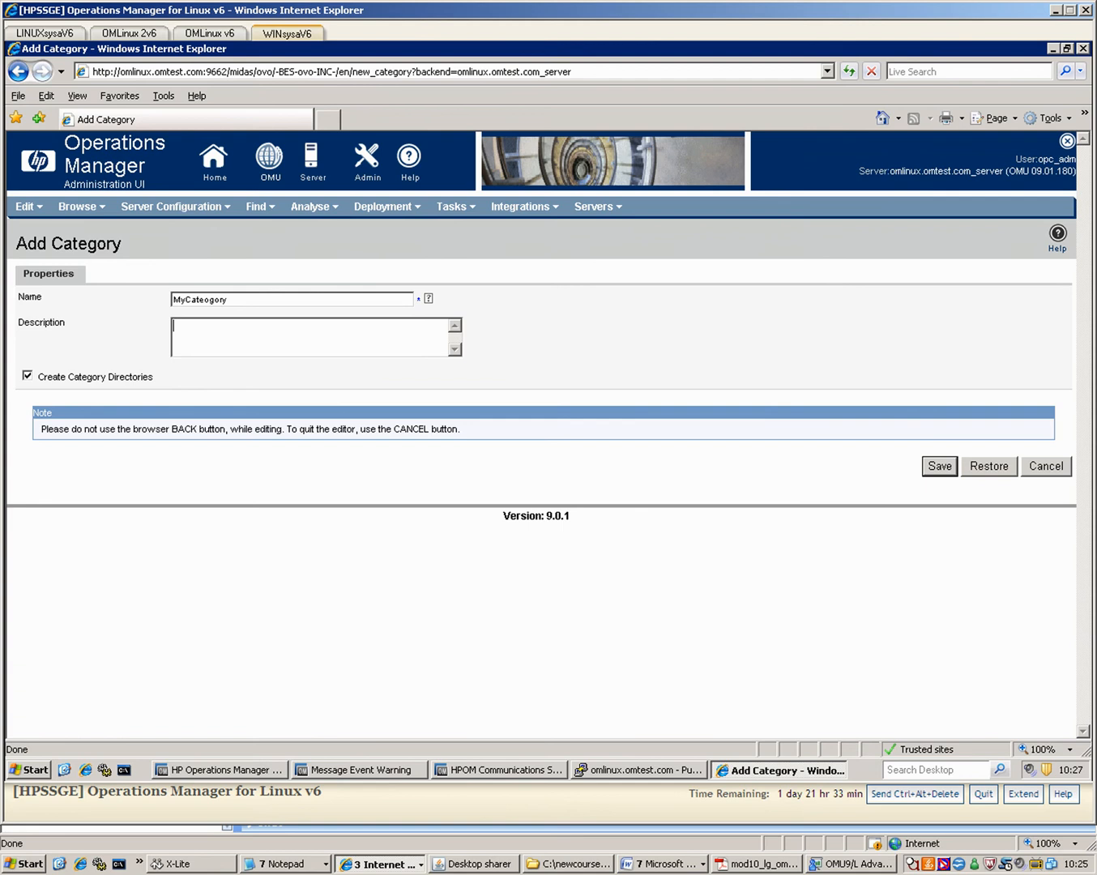
text(Match my s)
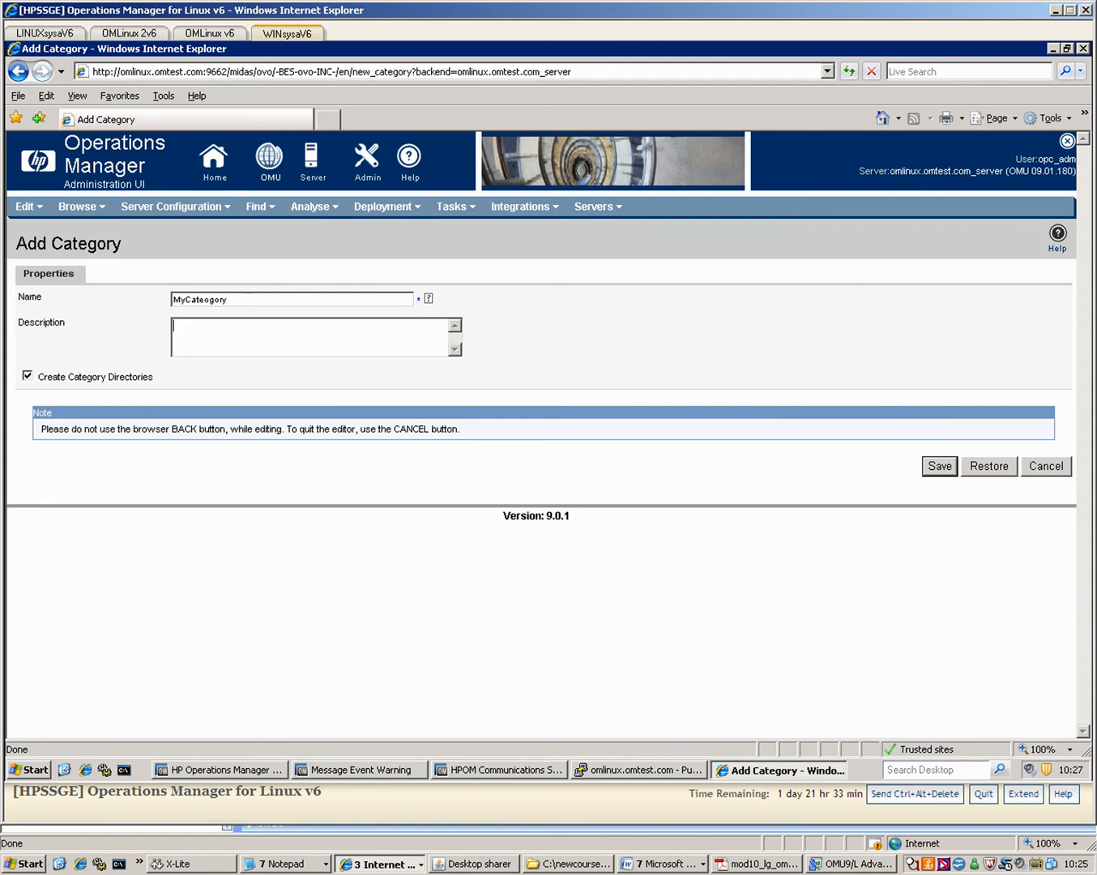
text(Associates m)
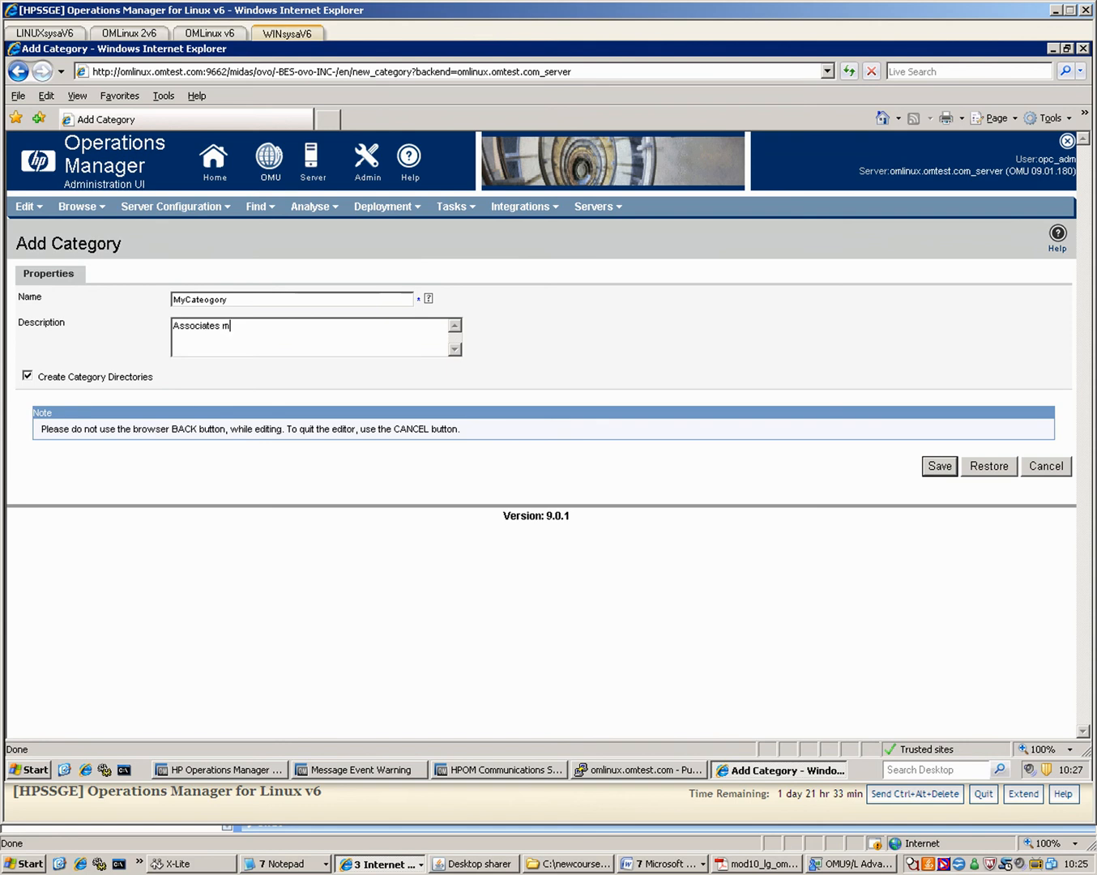
text(y scripts with c)
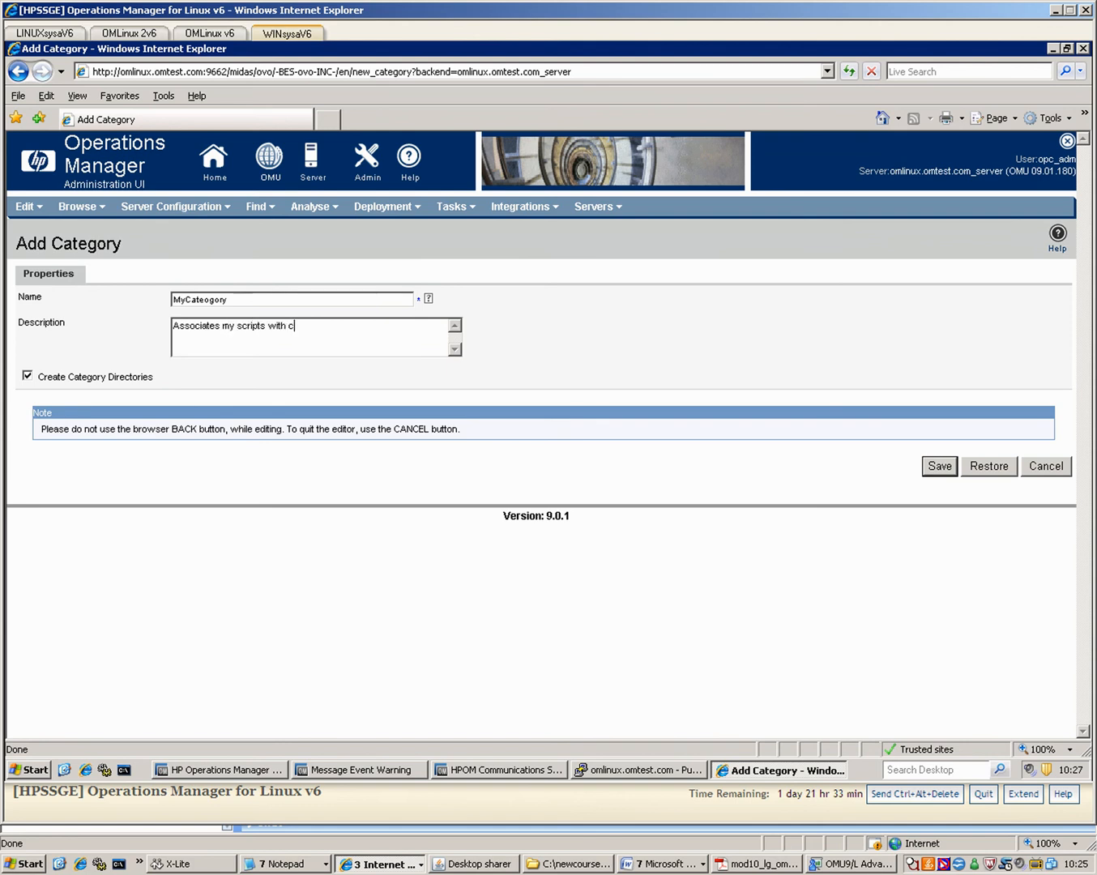
text(ertain)
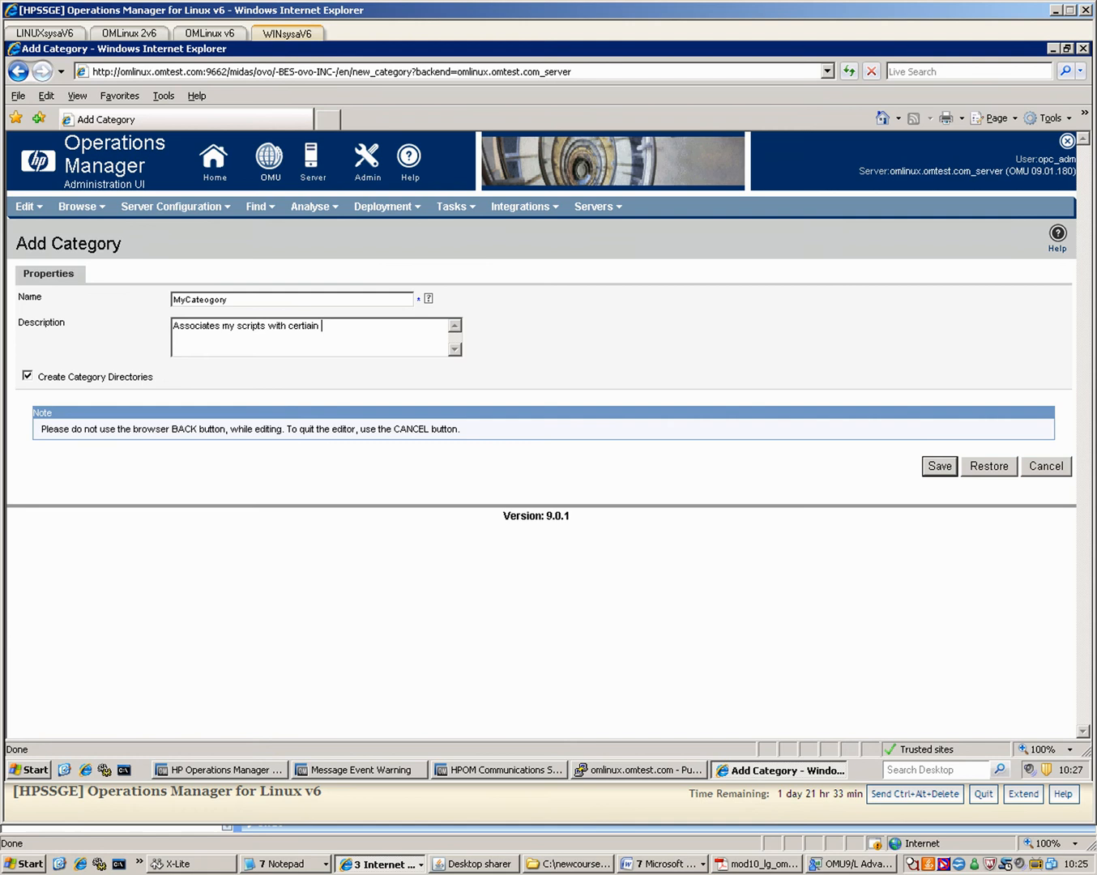
text(systems)
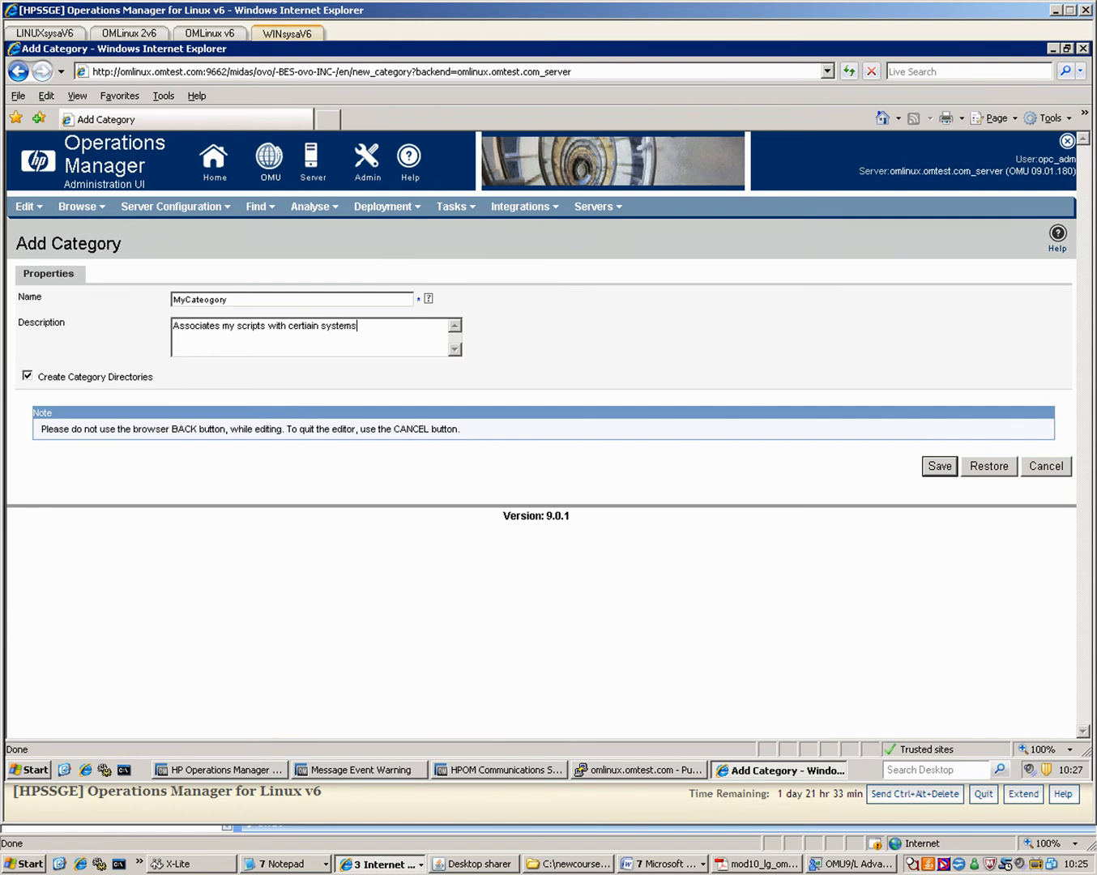
Toggle Create Category Directories off and back on, leaving it enabled.
click(26, 376)
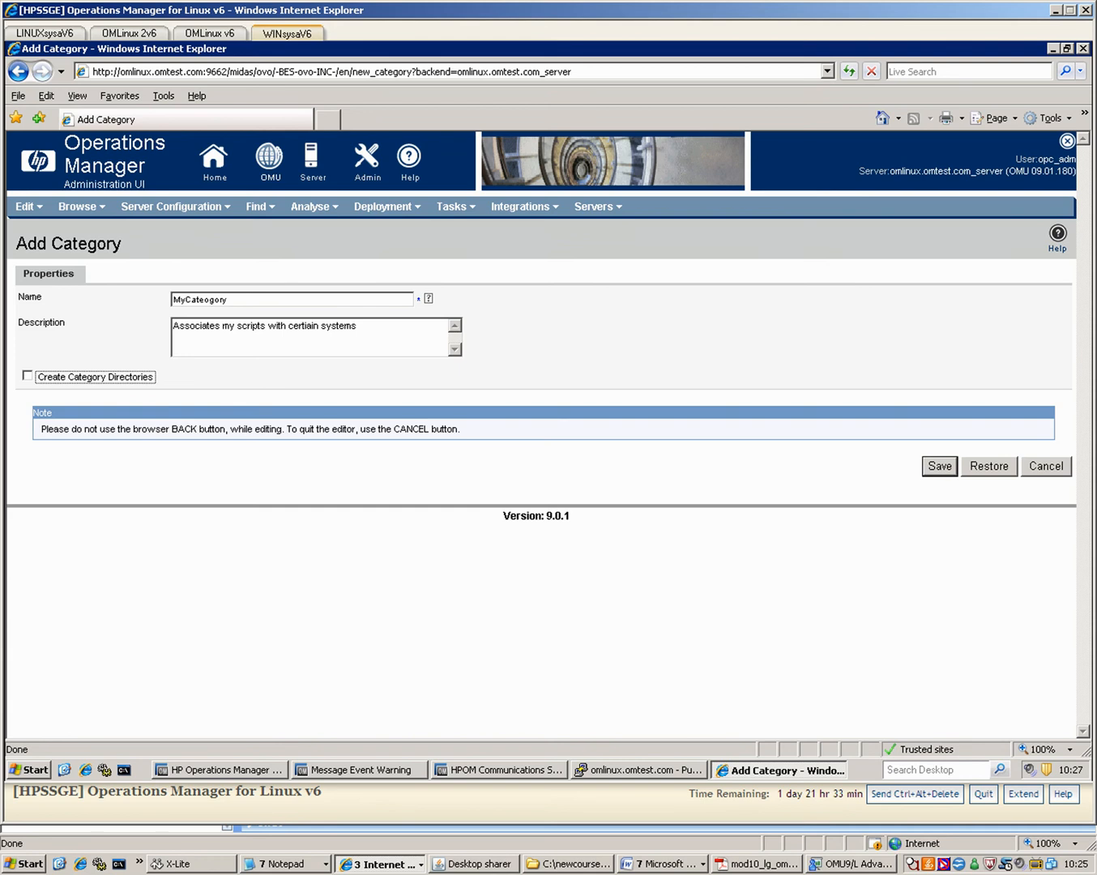
click(26, 376)
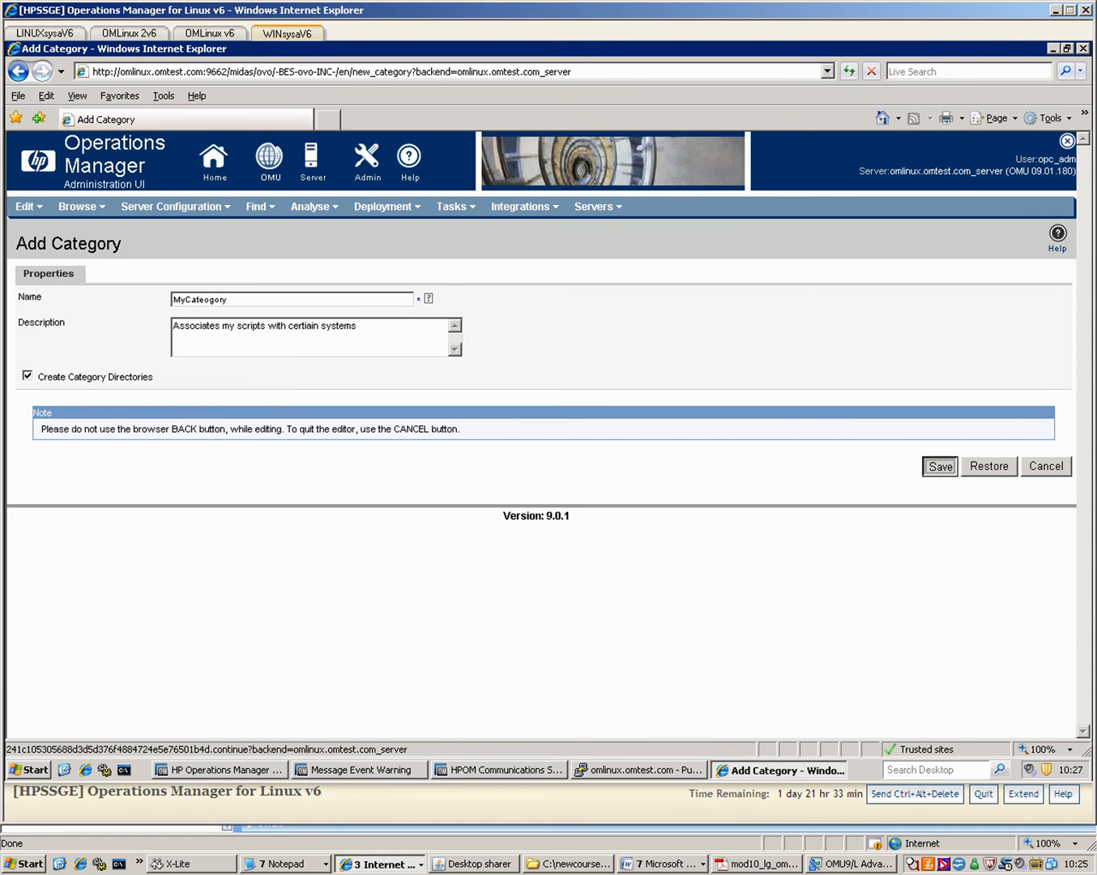
Save MyCategory so it shows in the All Categories list.
click(939, 466)
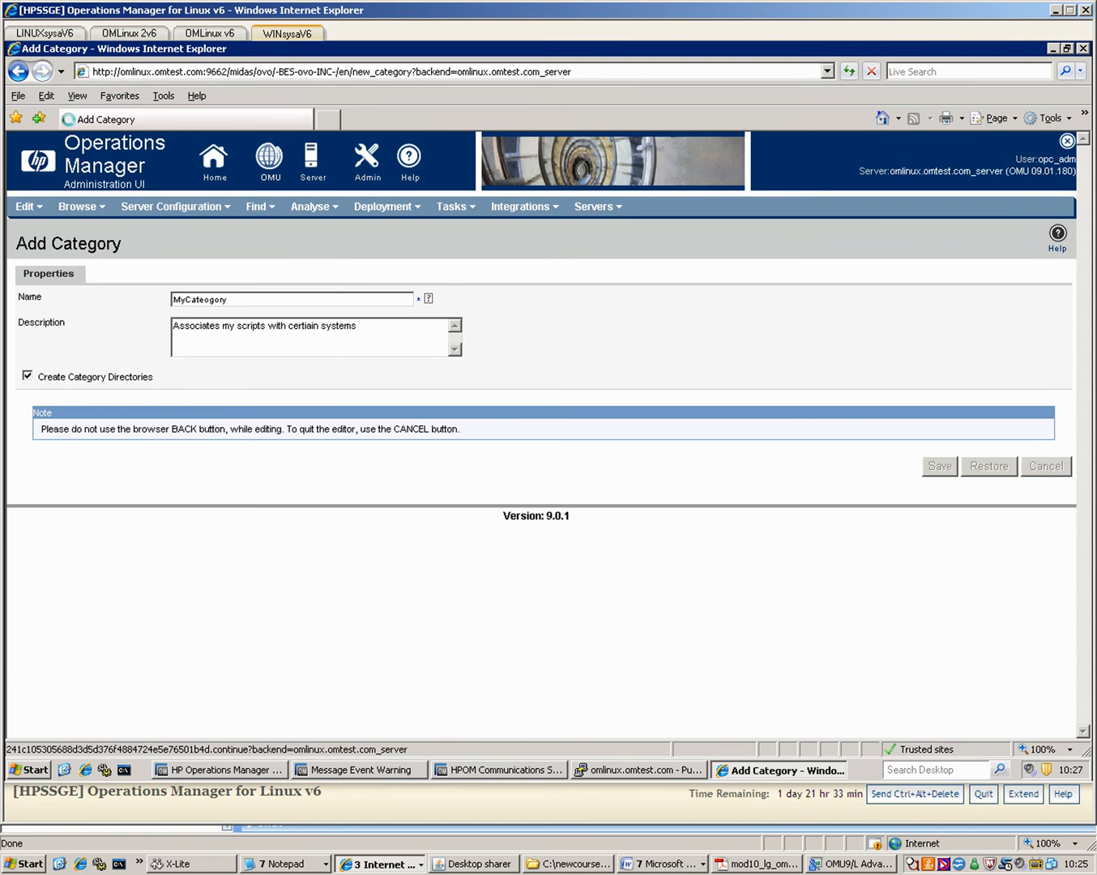
click(939, 467)
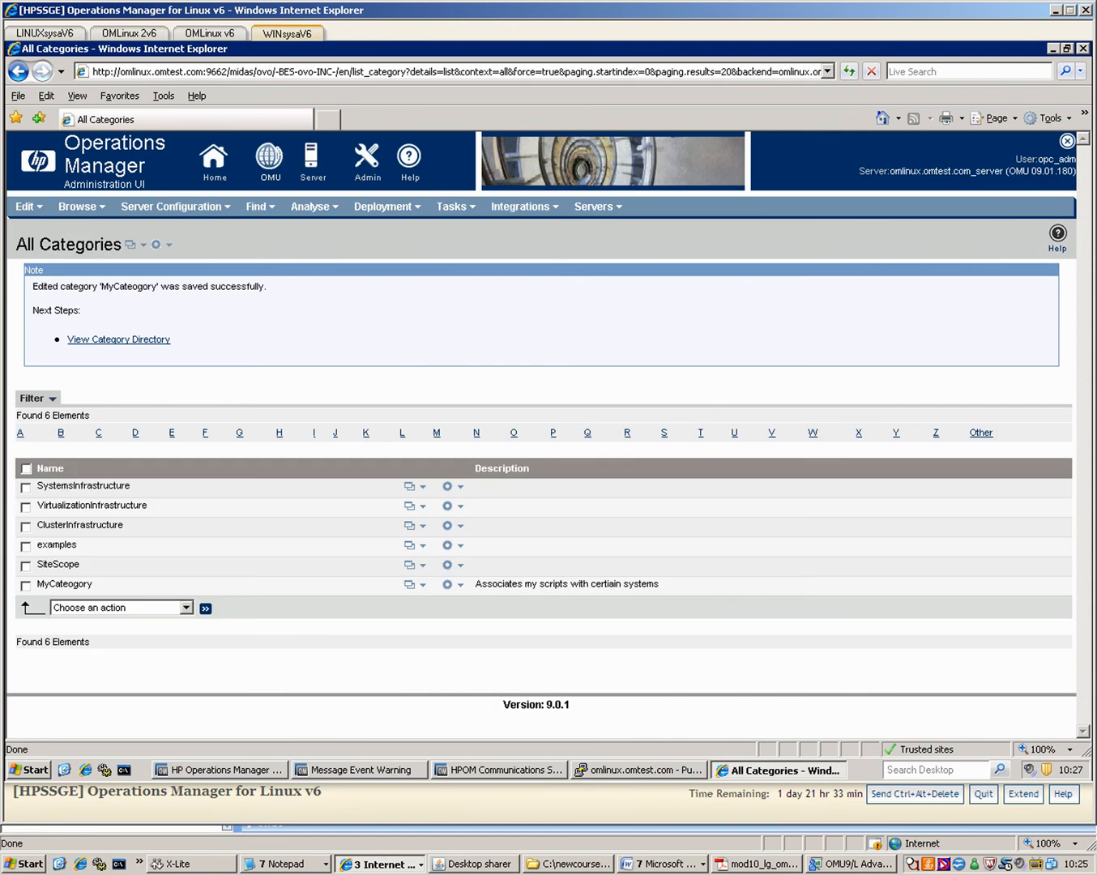
mouse_move(118, 339)
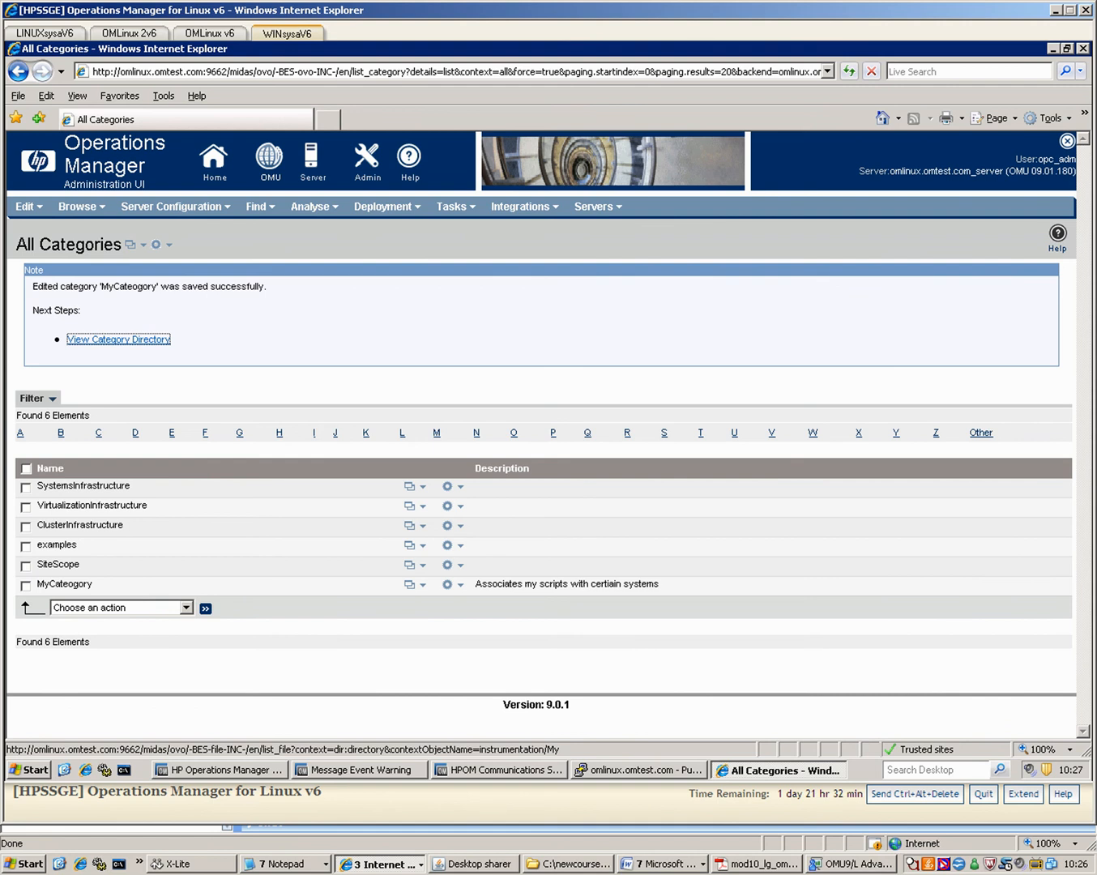
View MyCategory's instrumentation directory and copy its full server path.
click(117, 339)
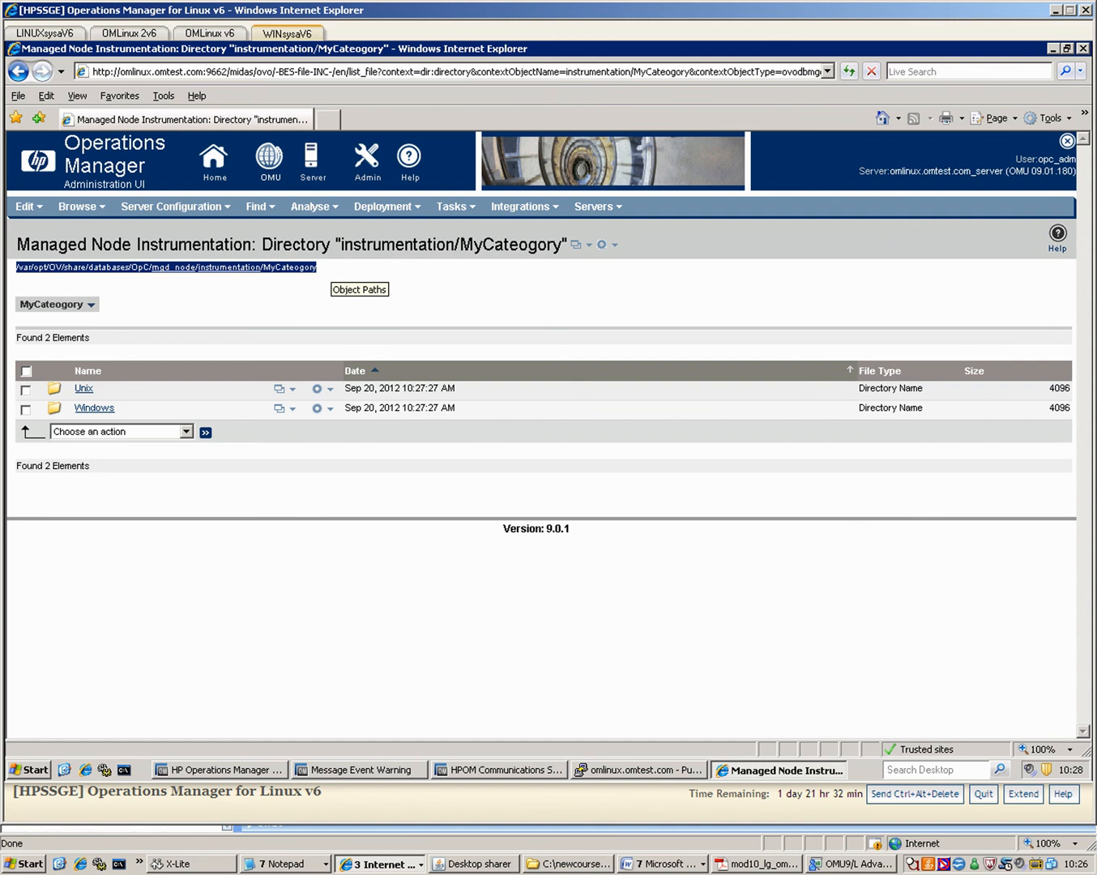
right_click(162, 267)
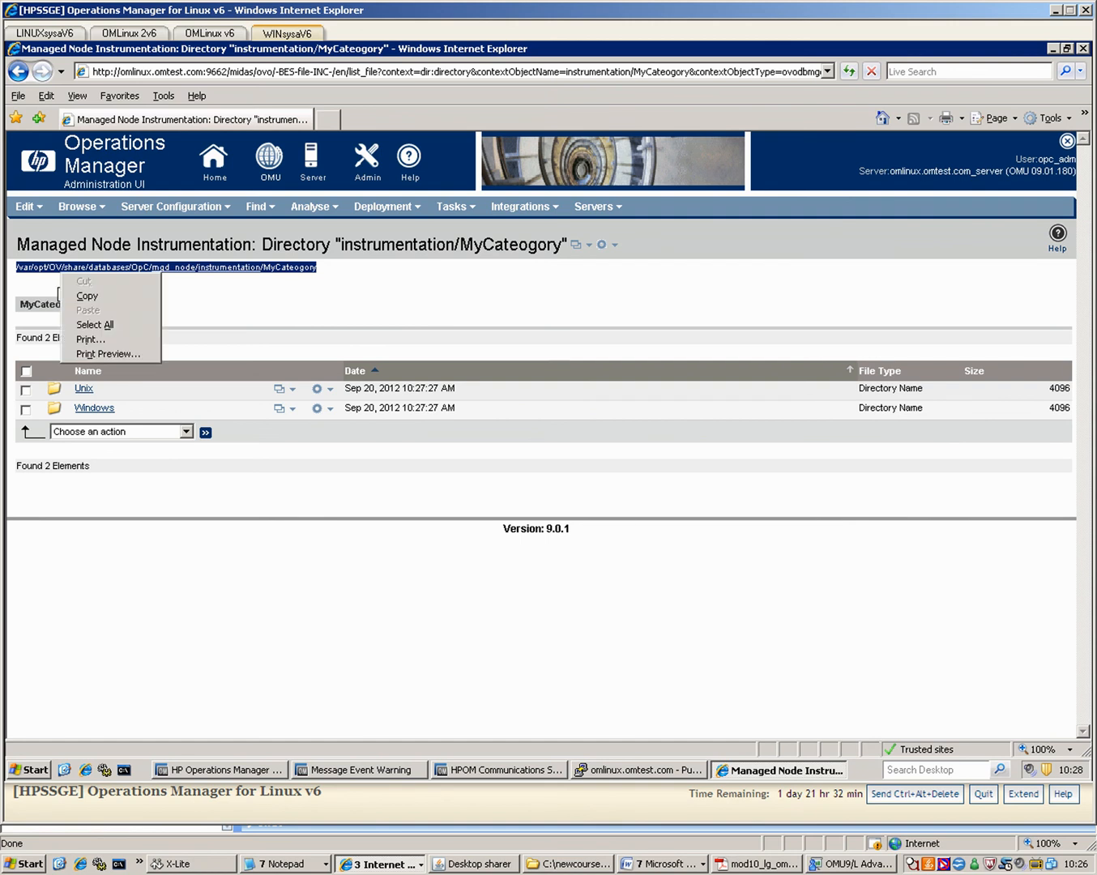
click(486, 486)
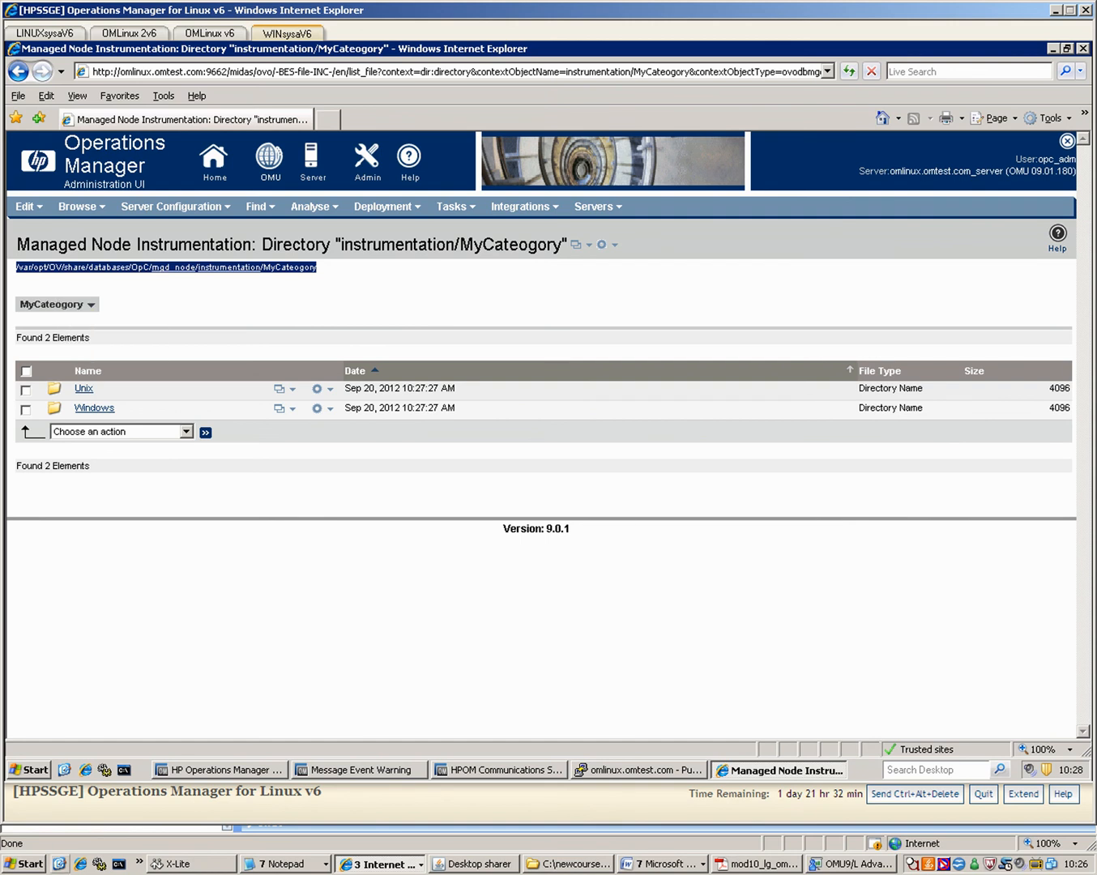
click(282, 863)
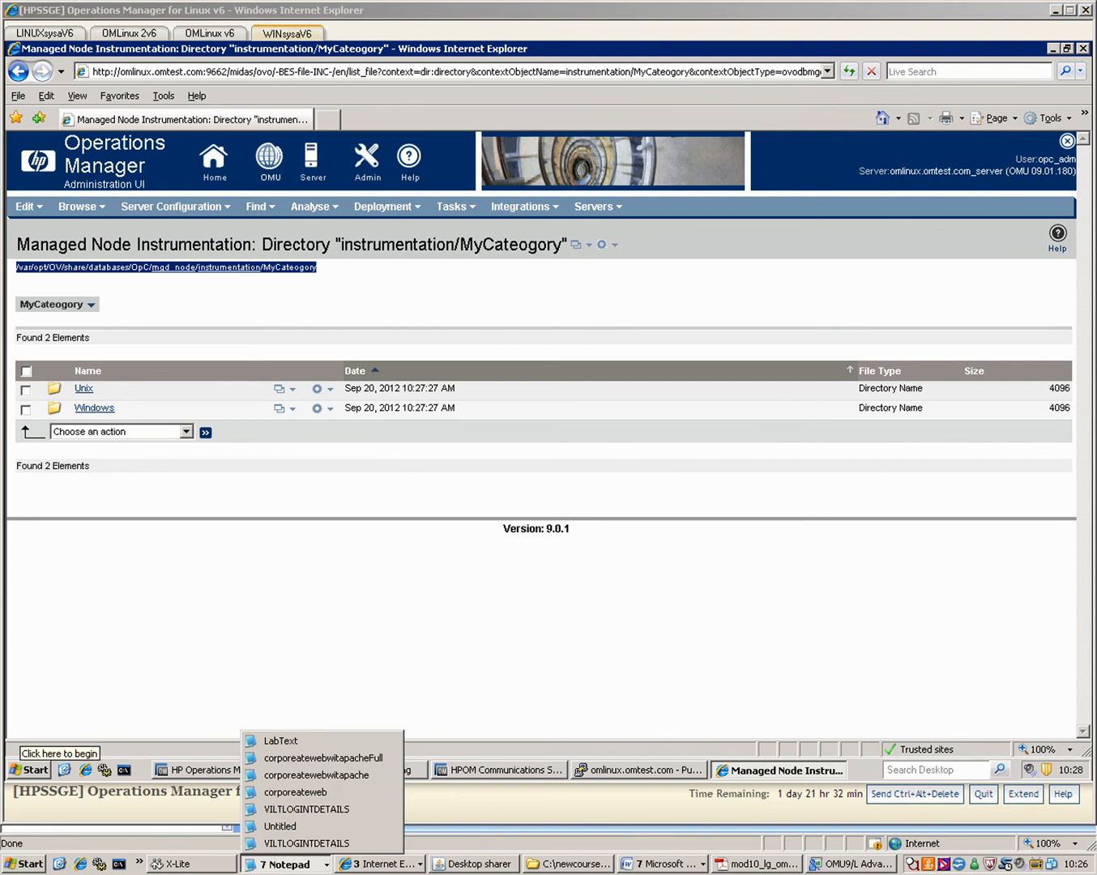
mouse_move(322, 810)
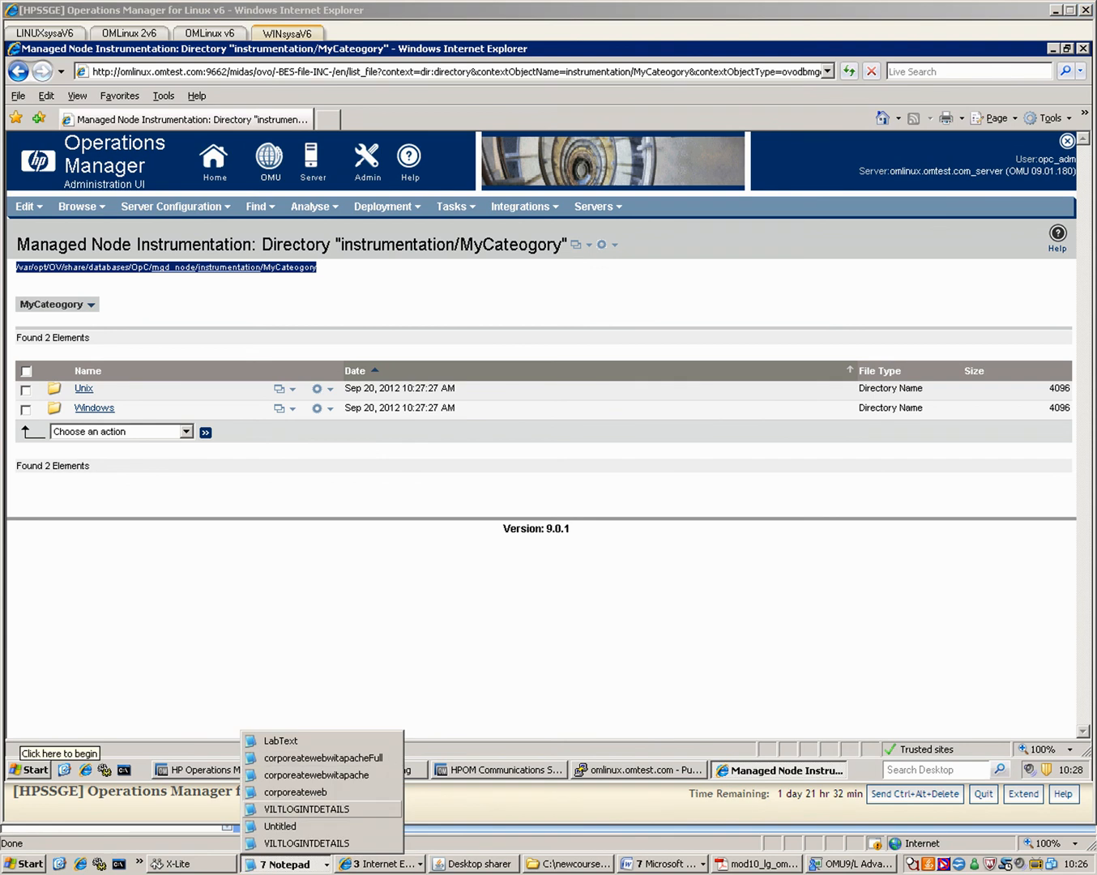
Paste /var/opt/OV/share/databases/OpC/mgd_node/instrumentation/MyCateogory into the untitled Notepad note.
click(280, 826)
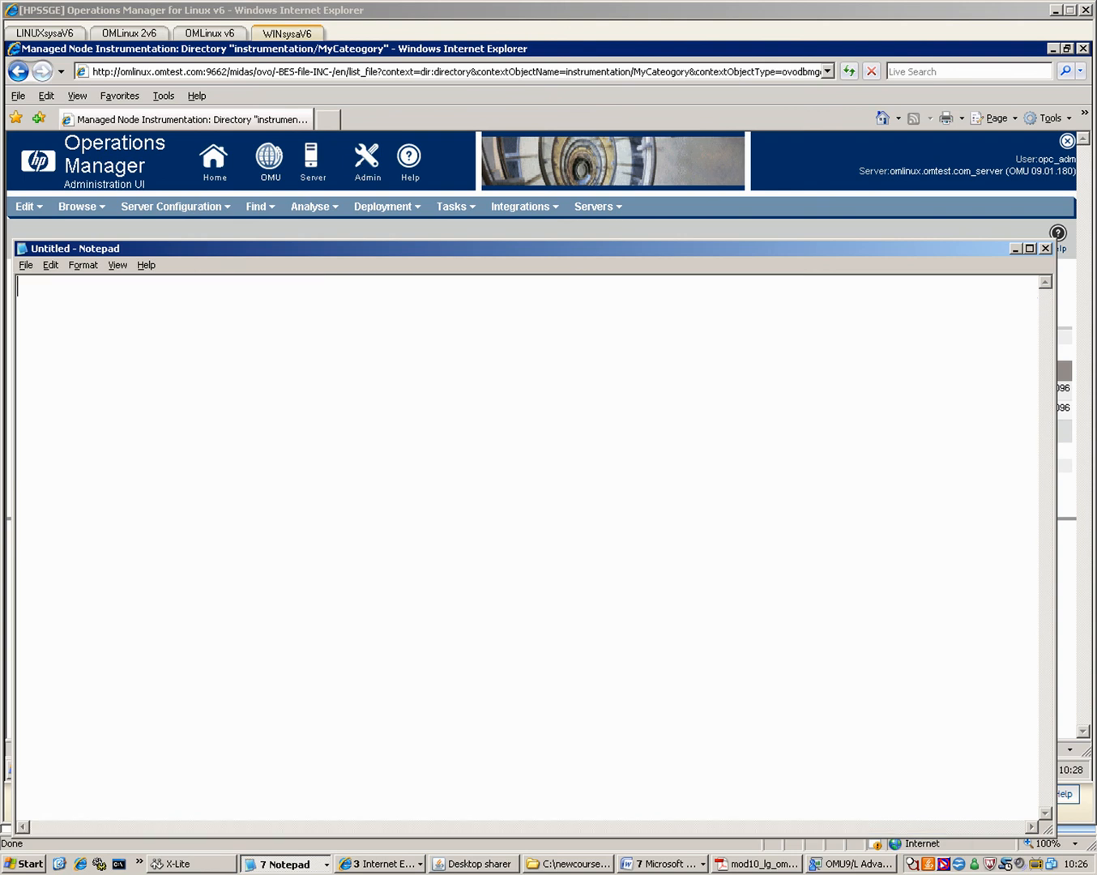
text(/var/opt/OV/share/databases/OpC/mgd_node/instrumentation/MyCateogory)
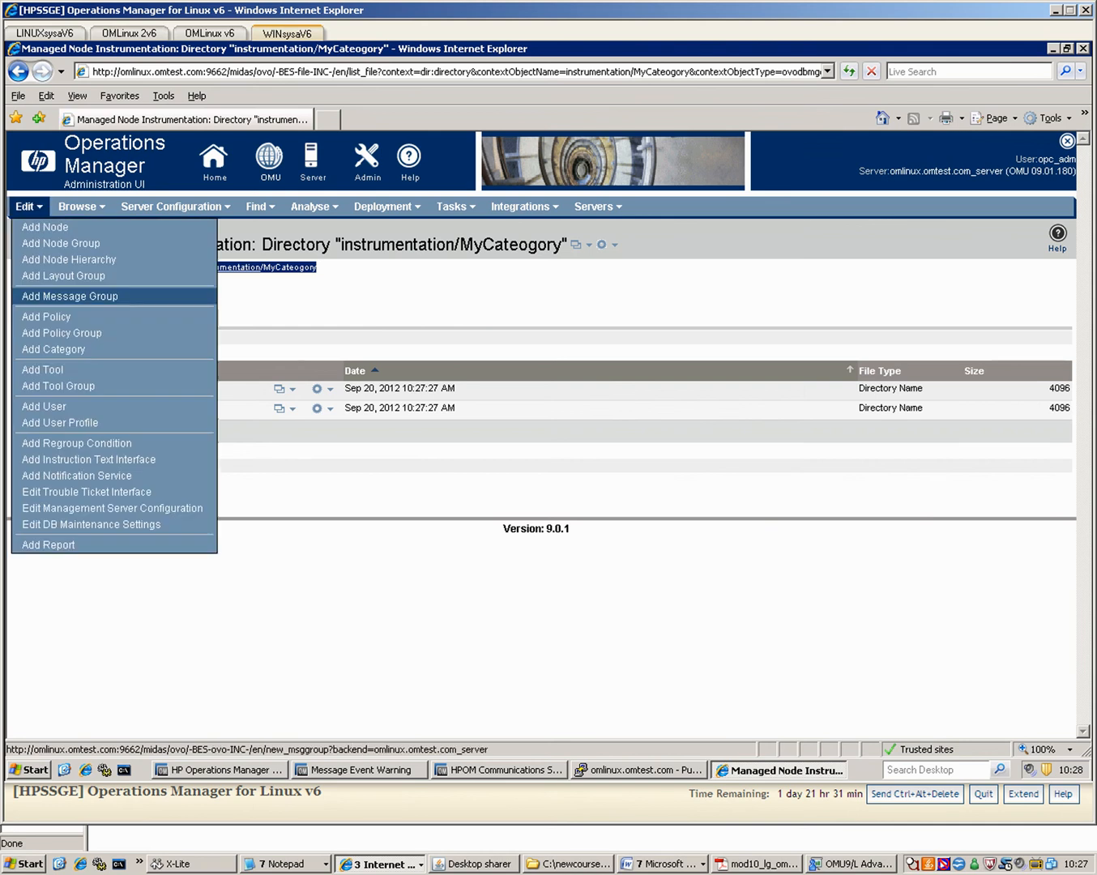
mouse_move(46, 315)
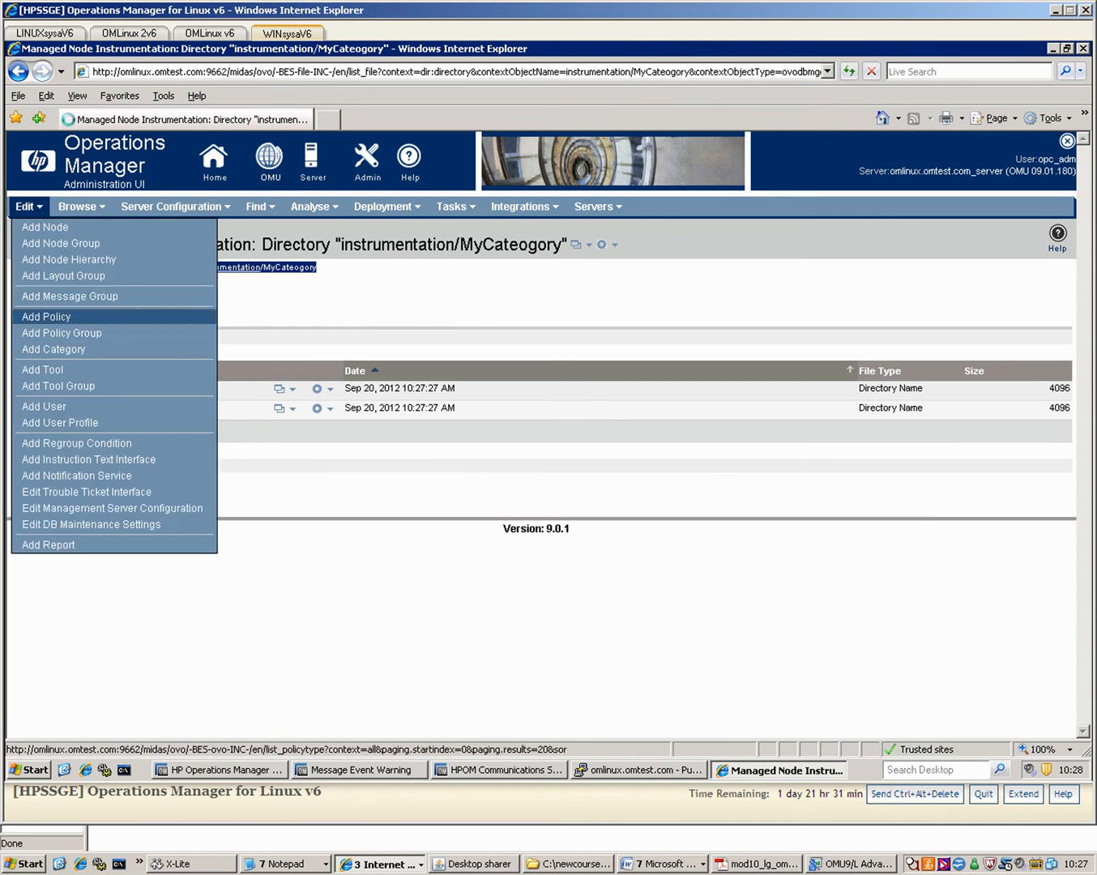
Begin adding a new Open Message Interface policy.
click(46, 318)
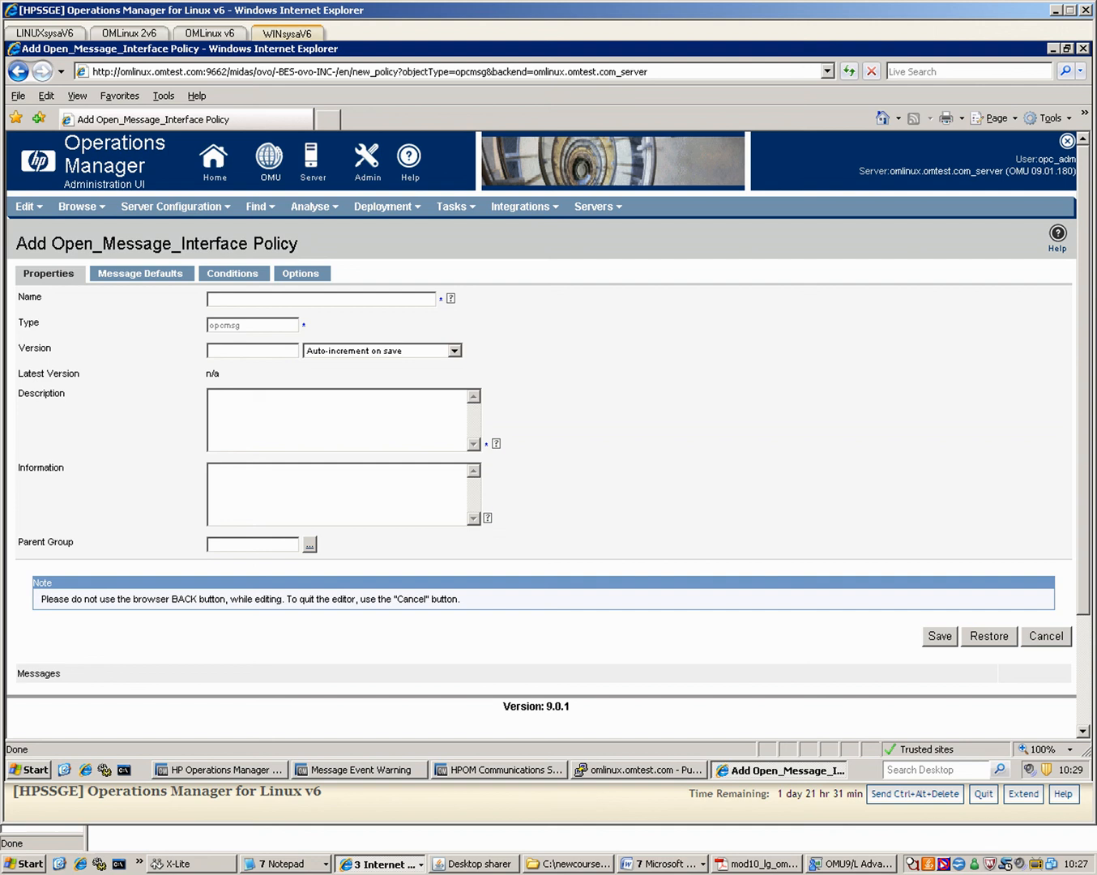
Name the policy MyWindowsMessageTypePolicy and show its Message Defaults settings.
click(319, 298)
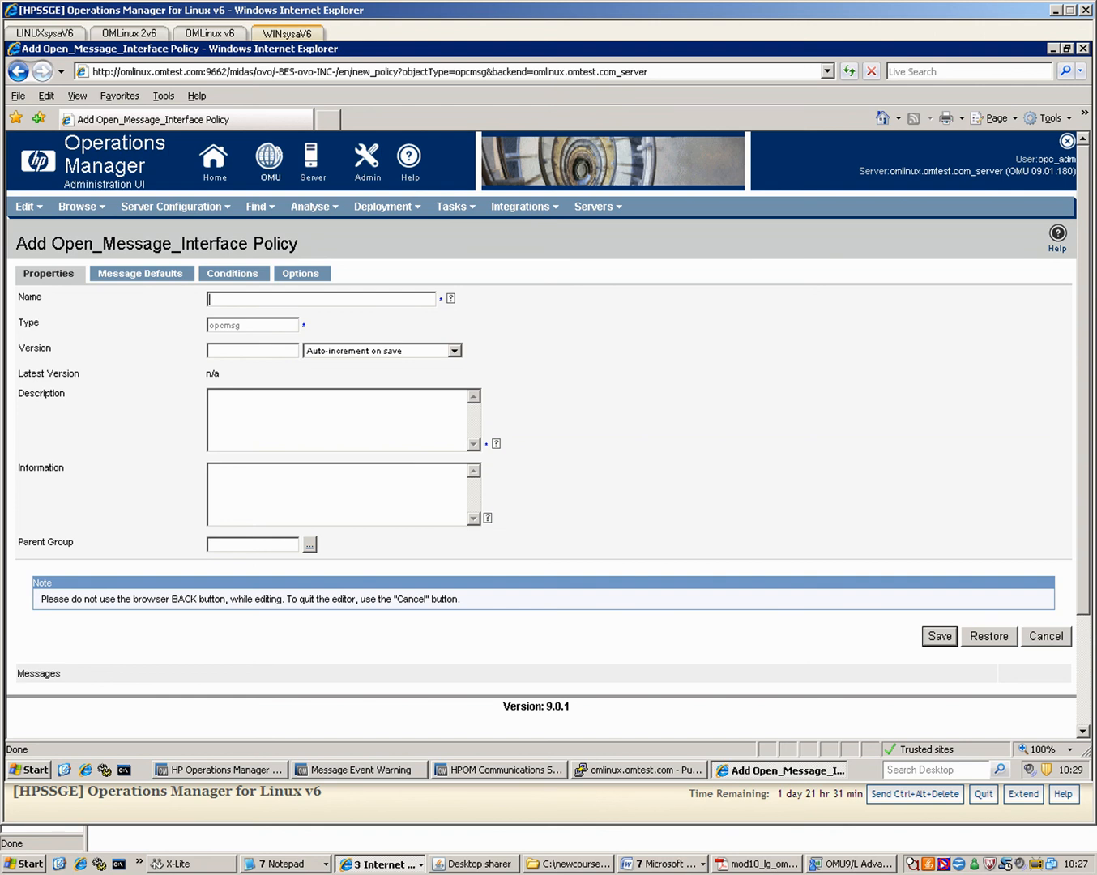
text(MyWindowsMessageTy)
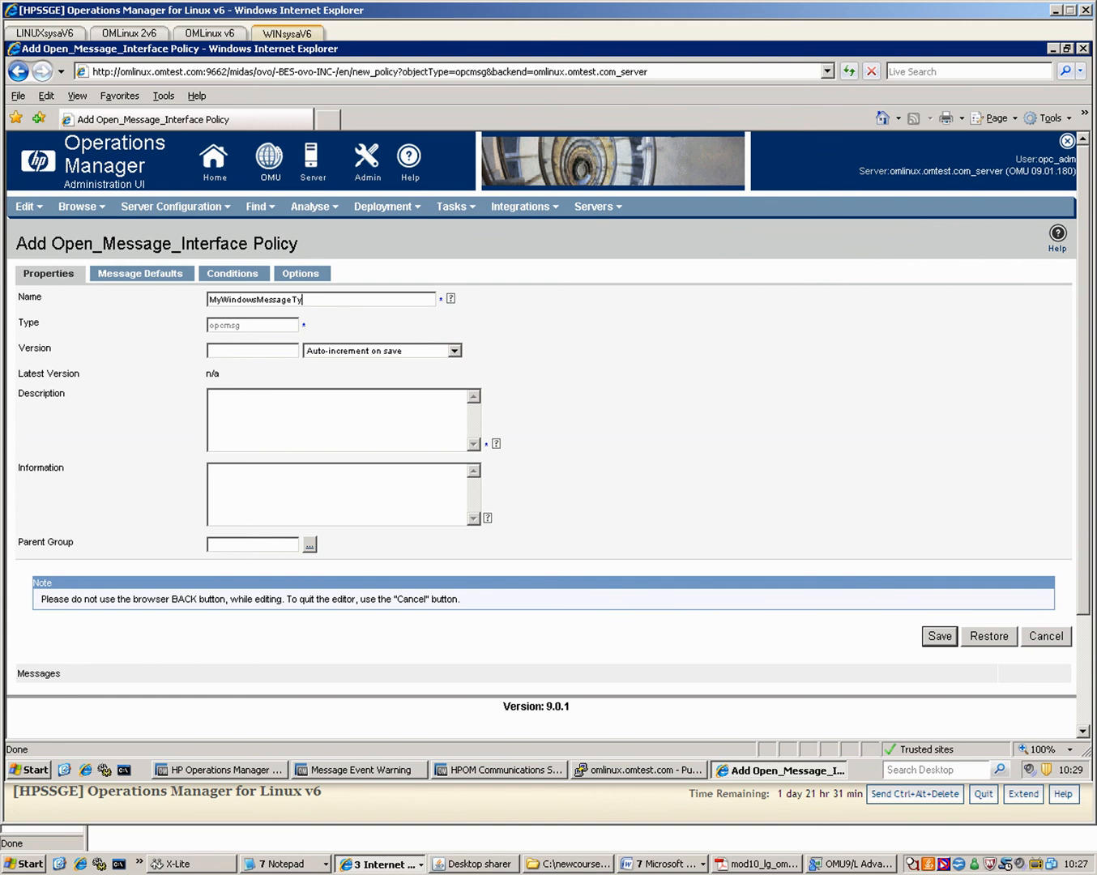
text(ePolicy)
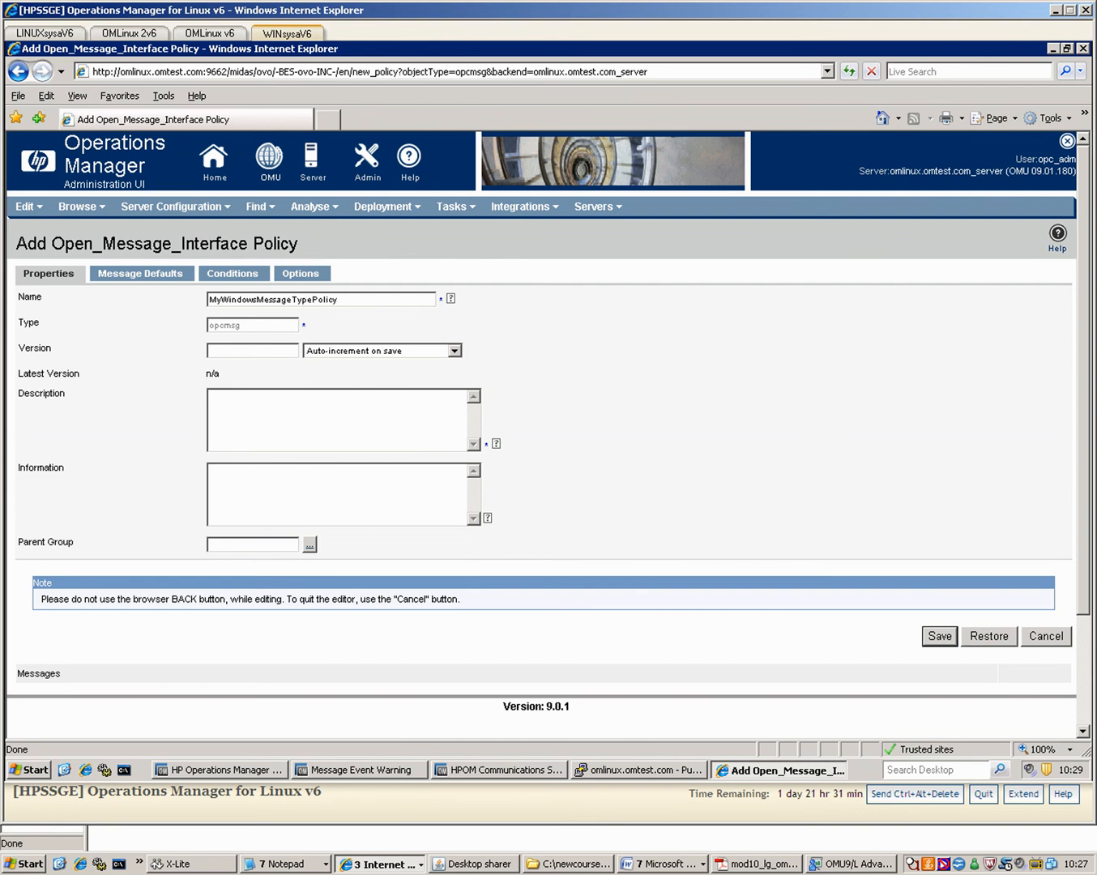
click(139, 272)
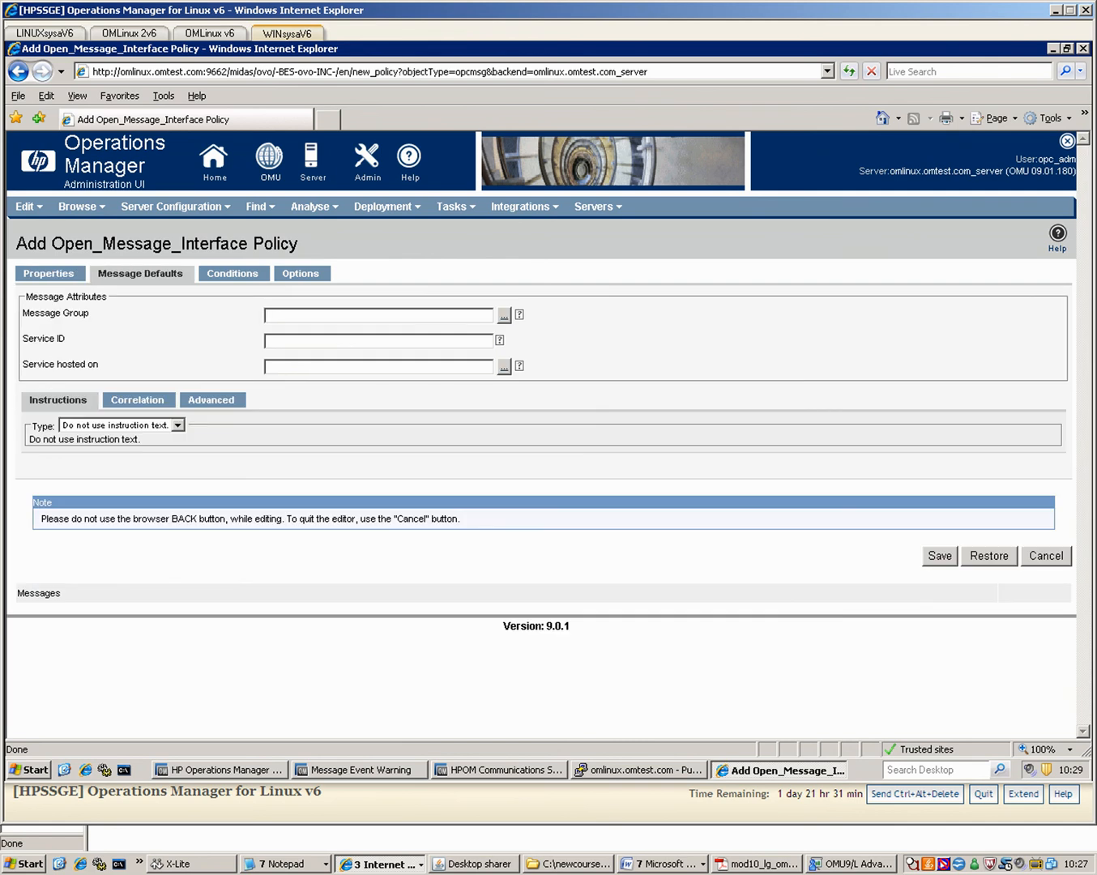